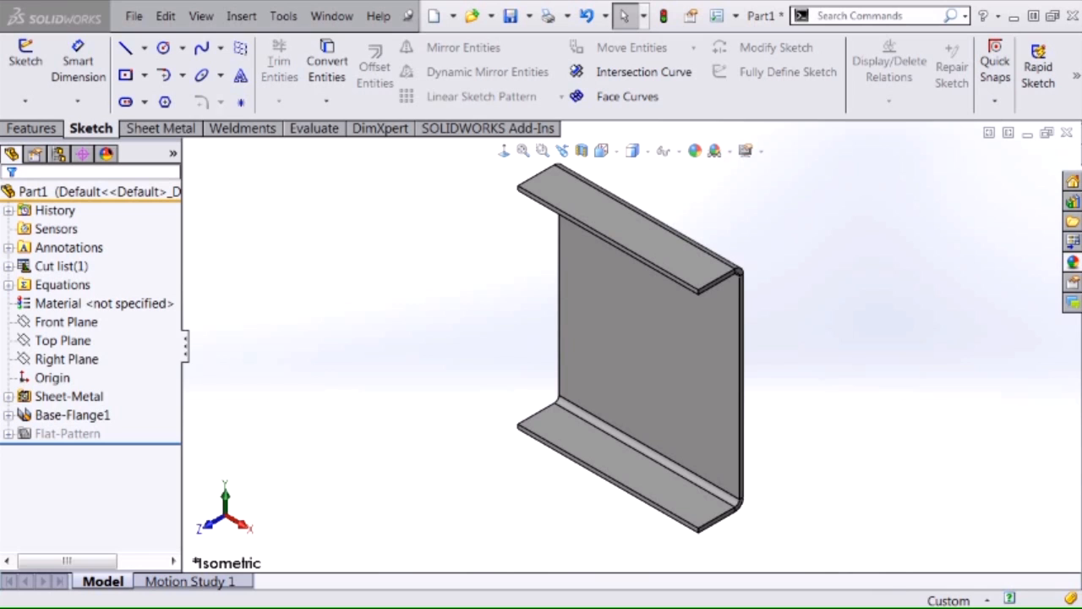
pyautogui.moveTo(837, 382)
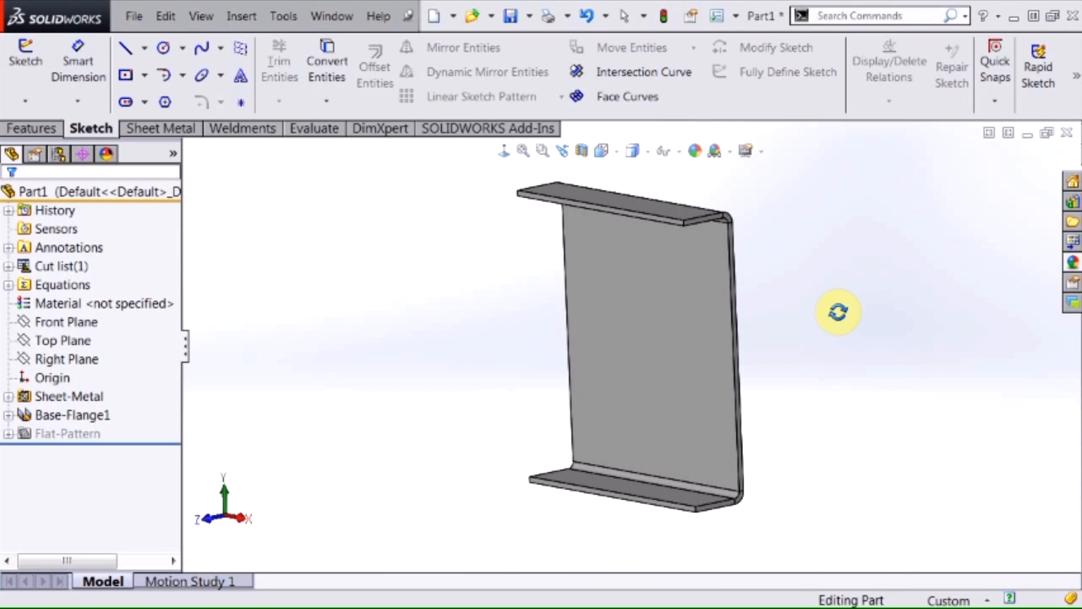
# Start a sketch on the Right Plane and convert the channel's edge chain into fully defined sketch entities
pyautogui.moveTo(837, 313); pyautogui.dragTo(629, 330)
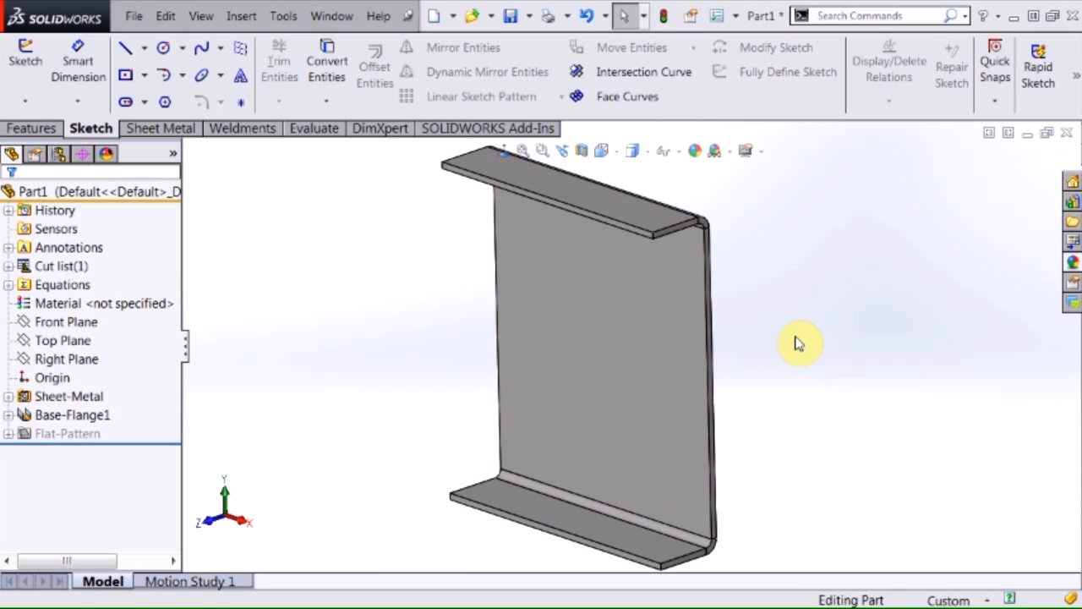
pyautogui.moveTo(785, 341)
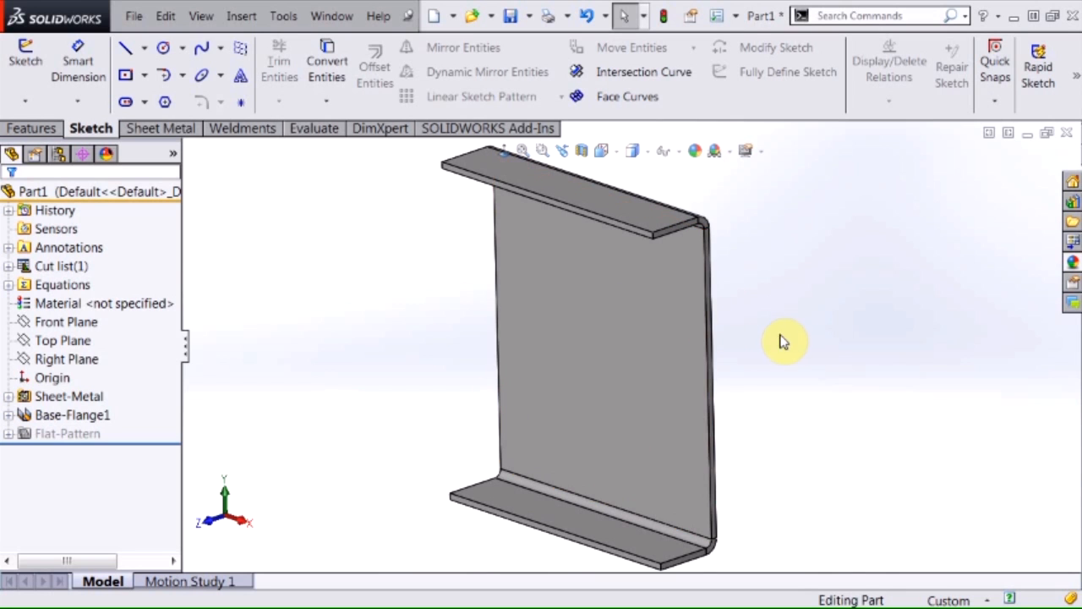
pyautogui.moveTo(795, 393)
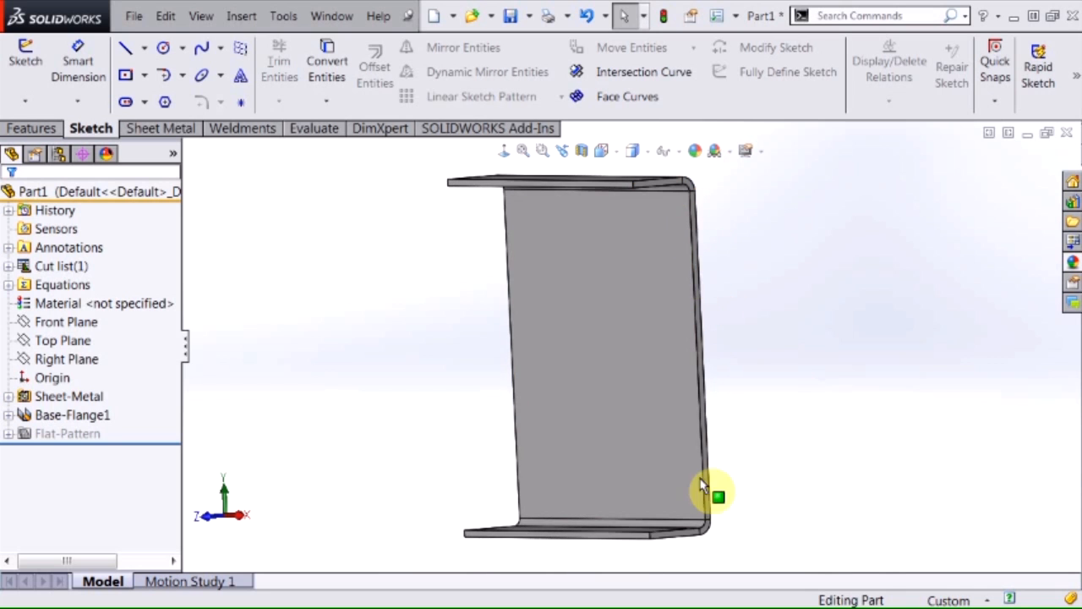
pyautogui.moveTo(820, 338)
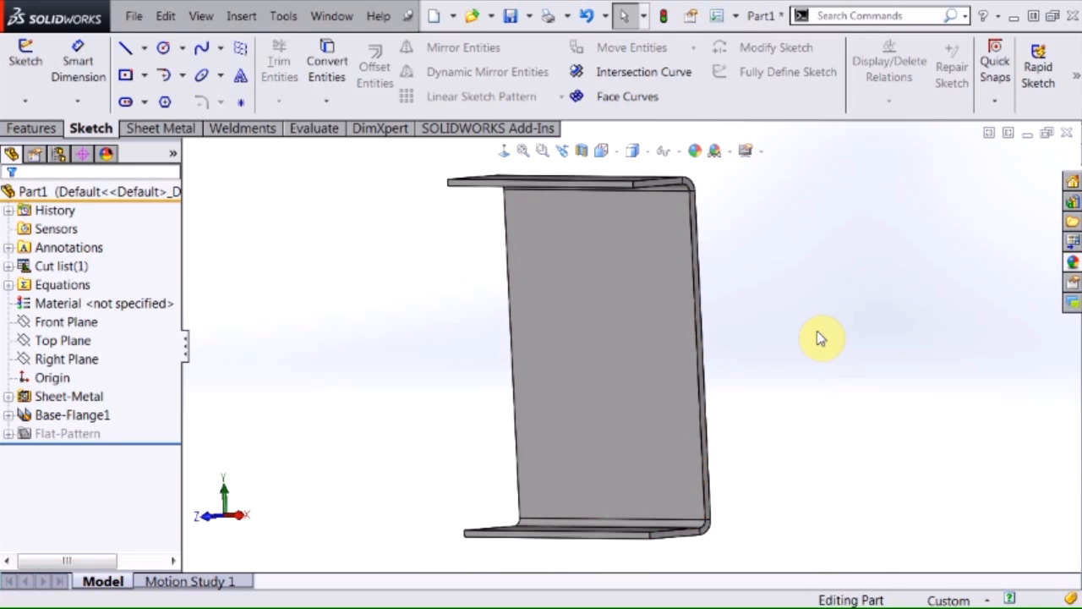
pyautogui.moveTo(820, 338); pyautogui.dragTo(811, 362)
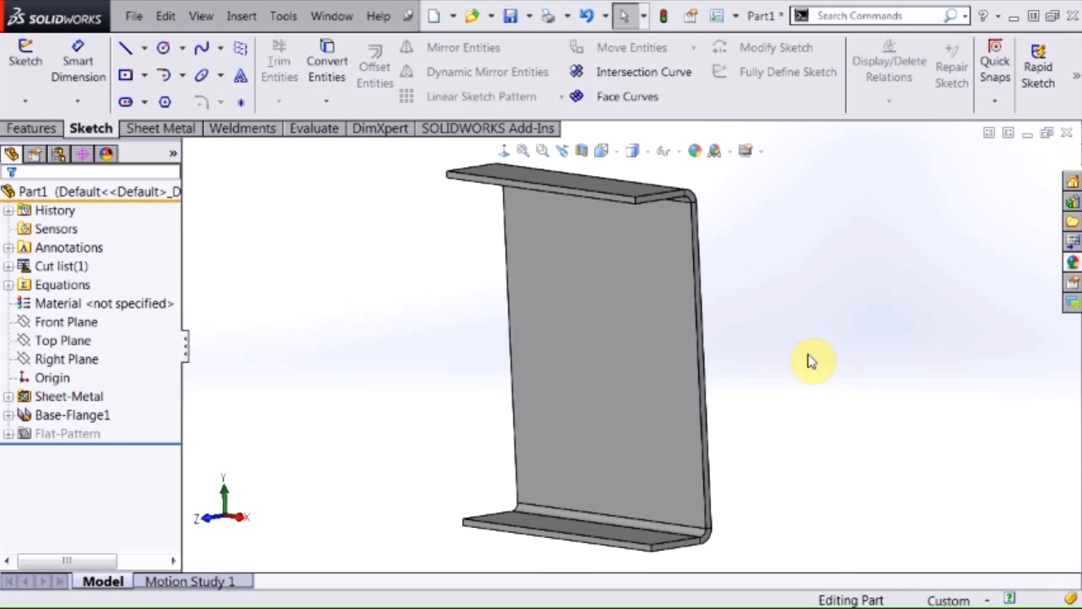
pyautogui.moveTo(13, 379)
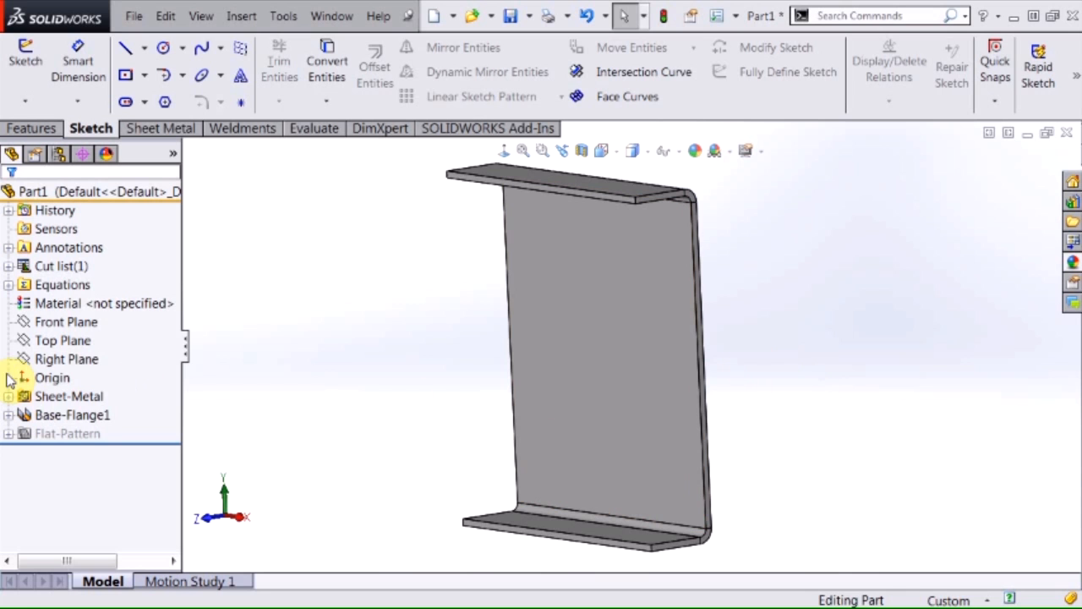
pyautogui.click(66, 358)
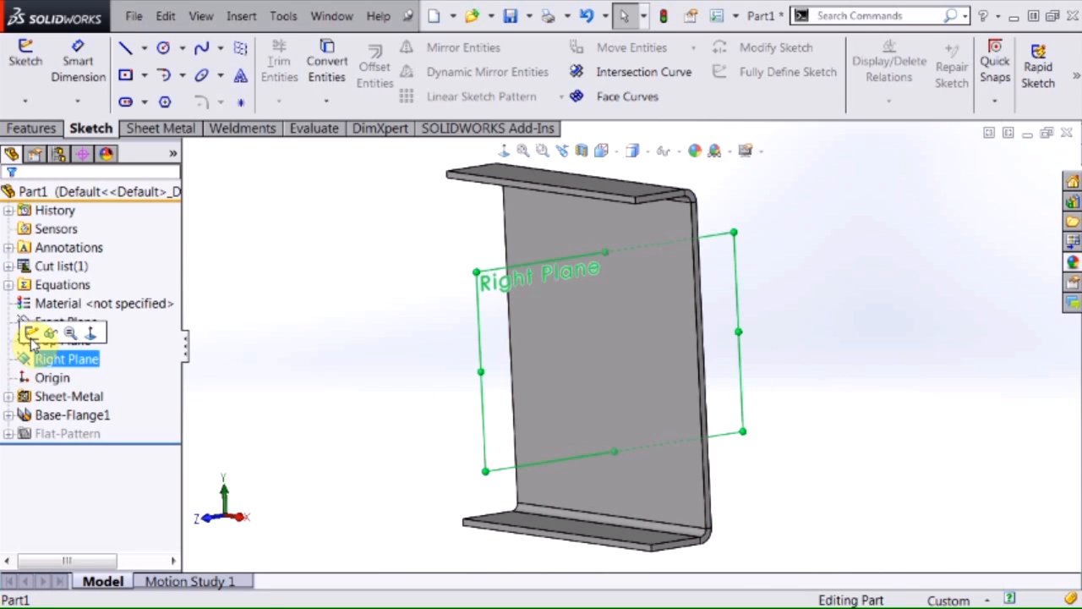
pyautogui.click(34, 331)
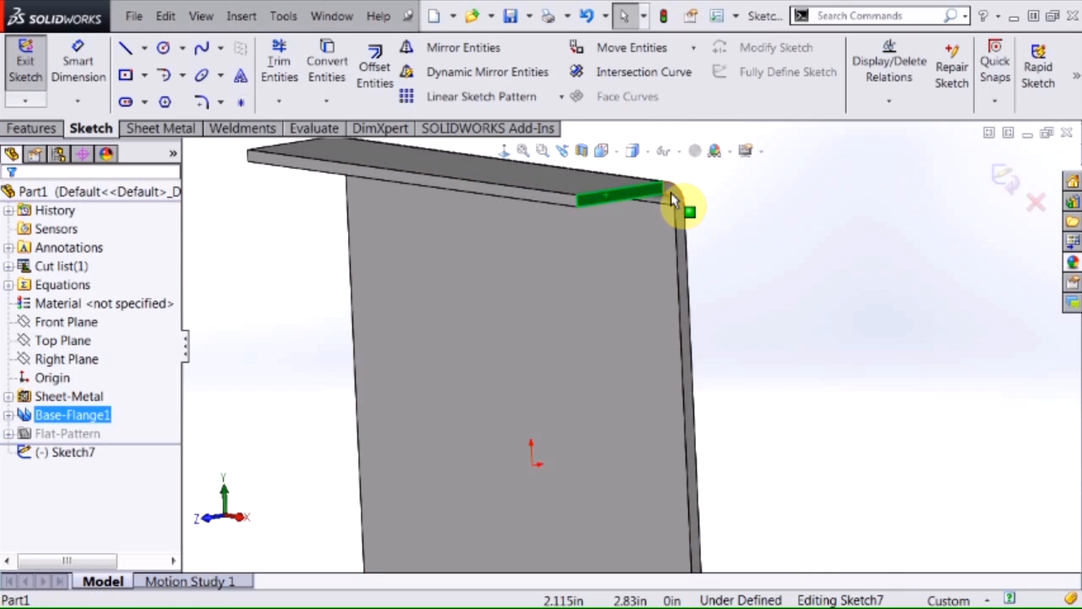
pyautogui.moveTo(673, 199); pyautogui.dragTo(656, 530)
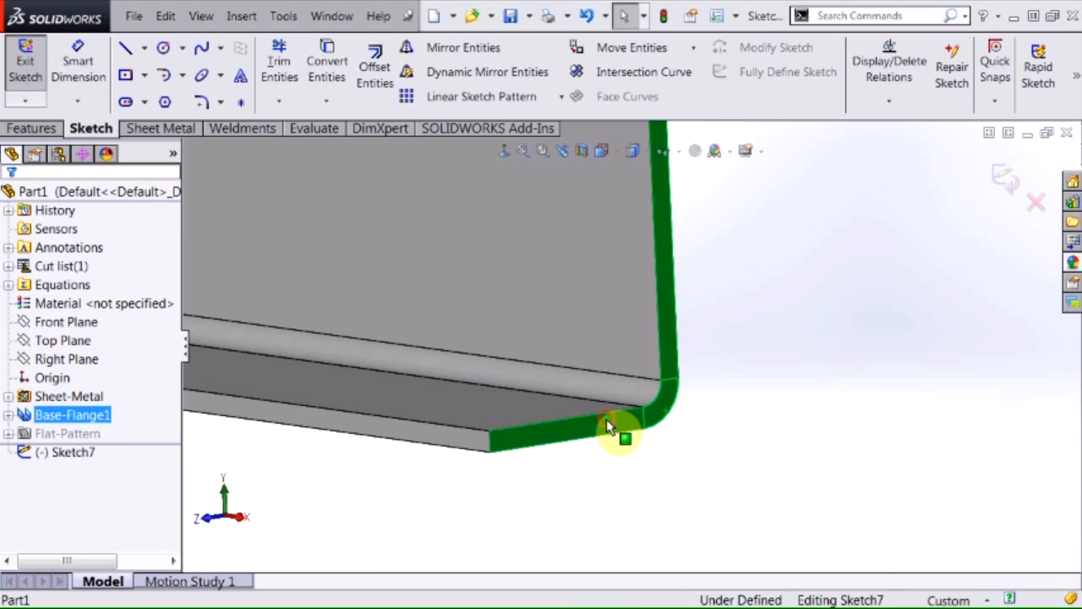
pyautogui.moveTo(609, 426); pyautogui.dragTo(639, 245)
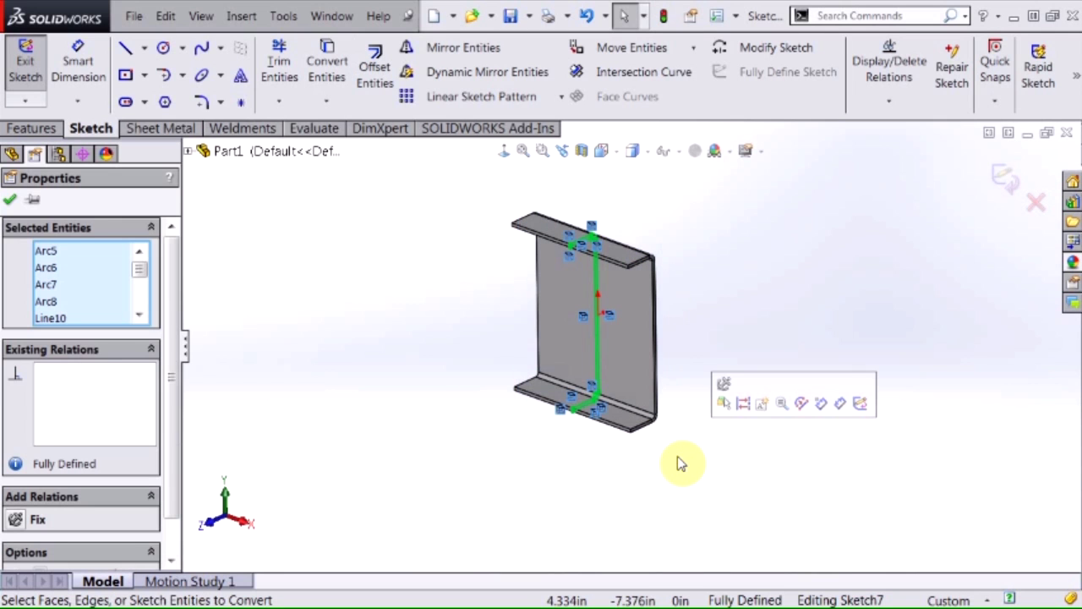
pyautogui.click(683, 462)
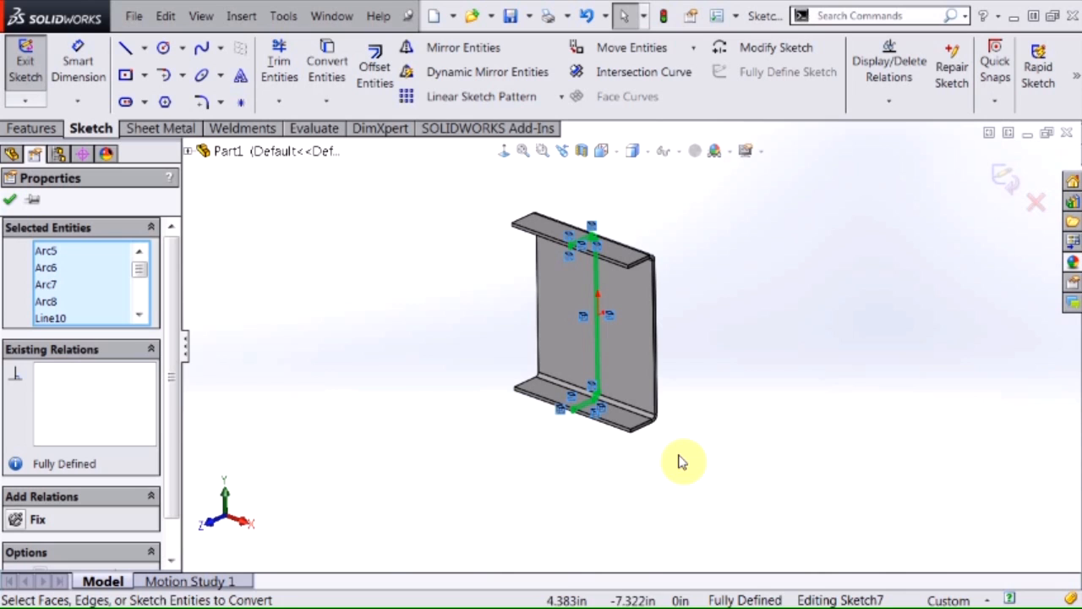
pyautogui.moveTo(652, 477)
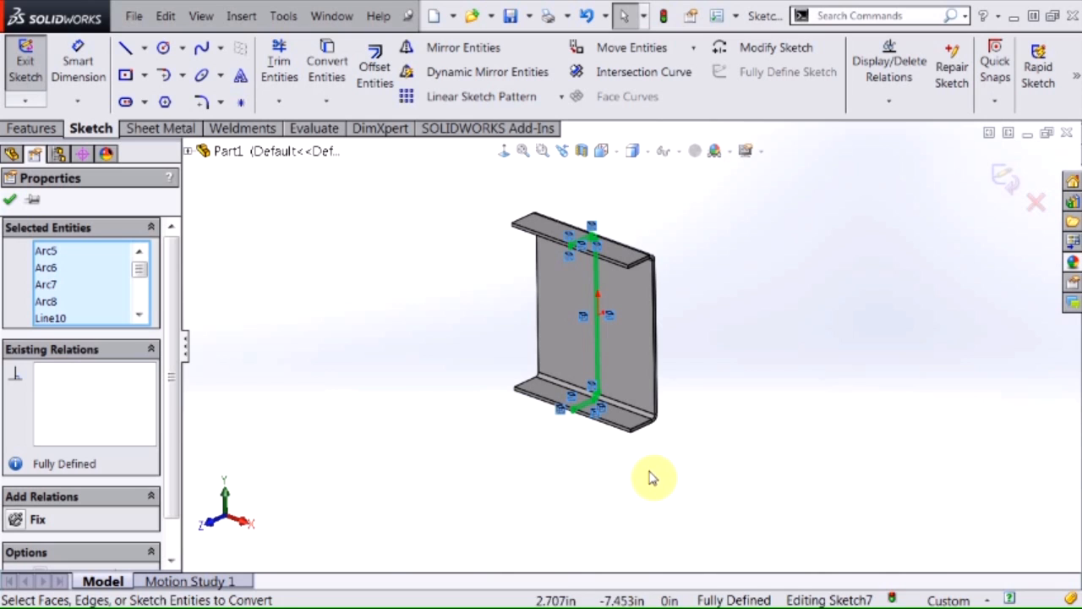
pyautogui.moveTo(752, 358)
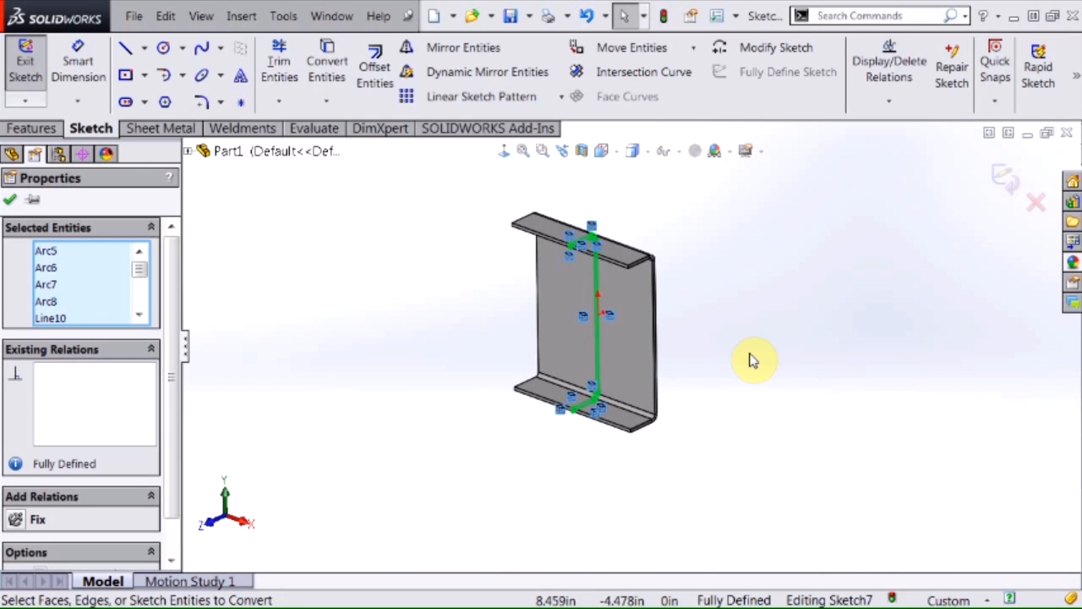
pyautogui.moveTo(663, 295)
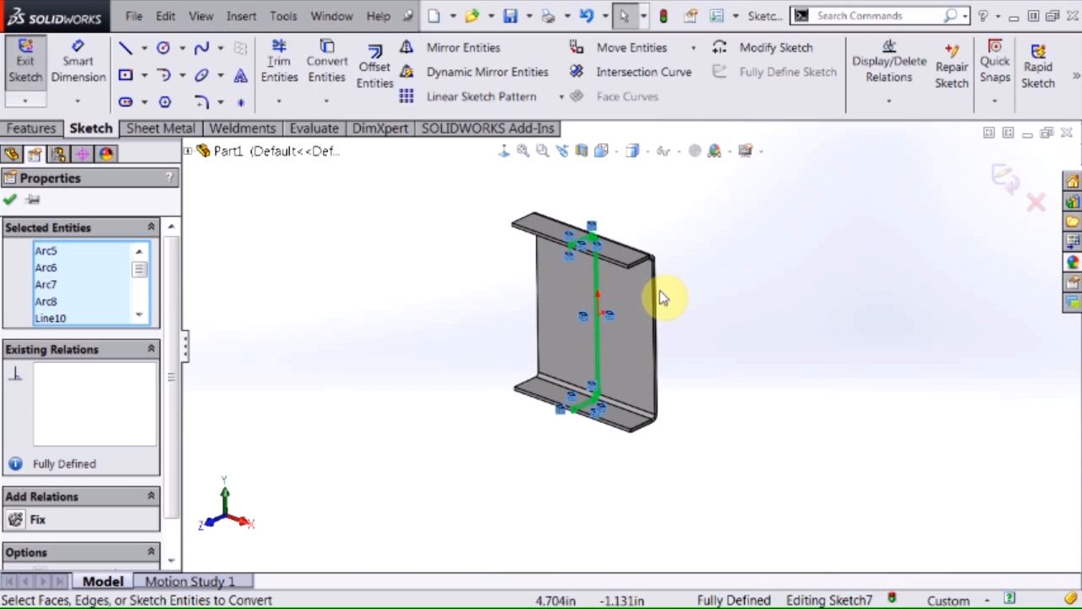
# Create a new part from the Part_IN template and paste the C-channel profile onto its Right Plane
pyautogui.click(433, 15)
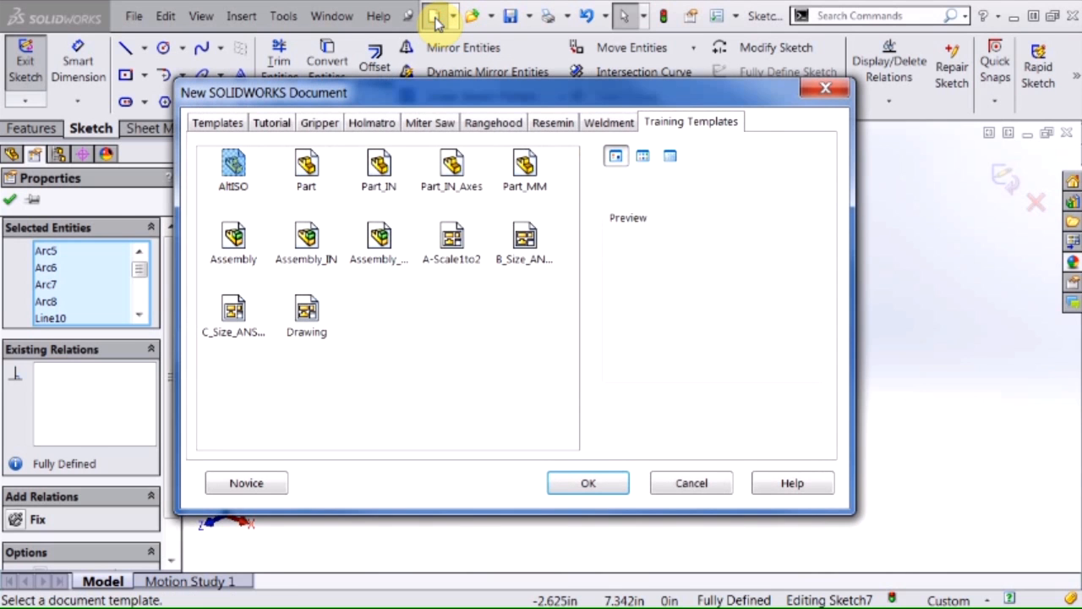
pyautogui.click(589, 484)
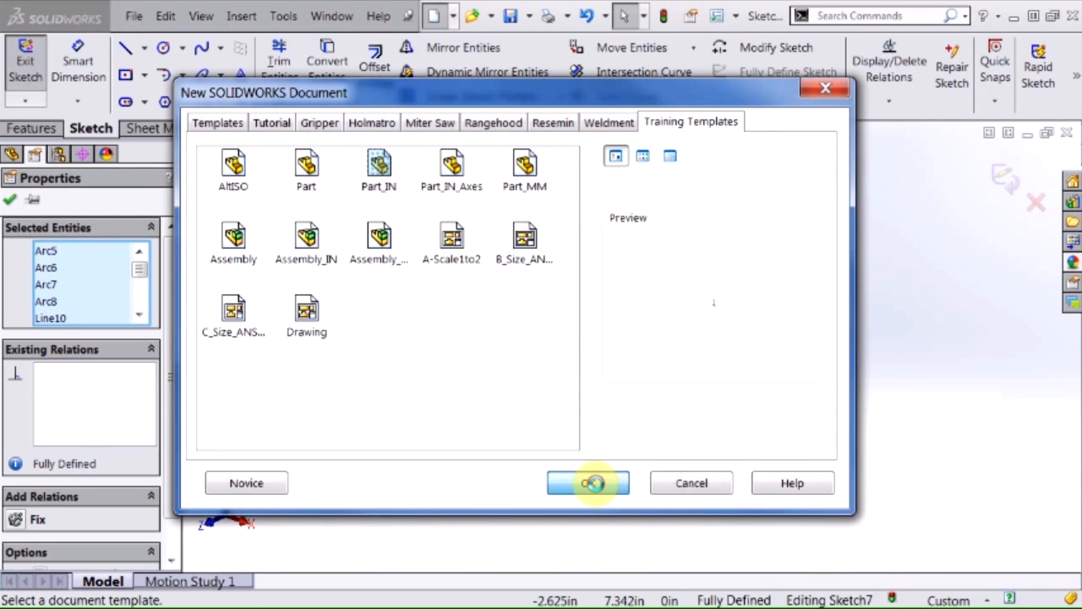
pyautogui.click(588, 484)
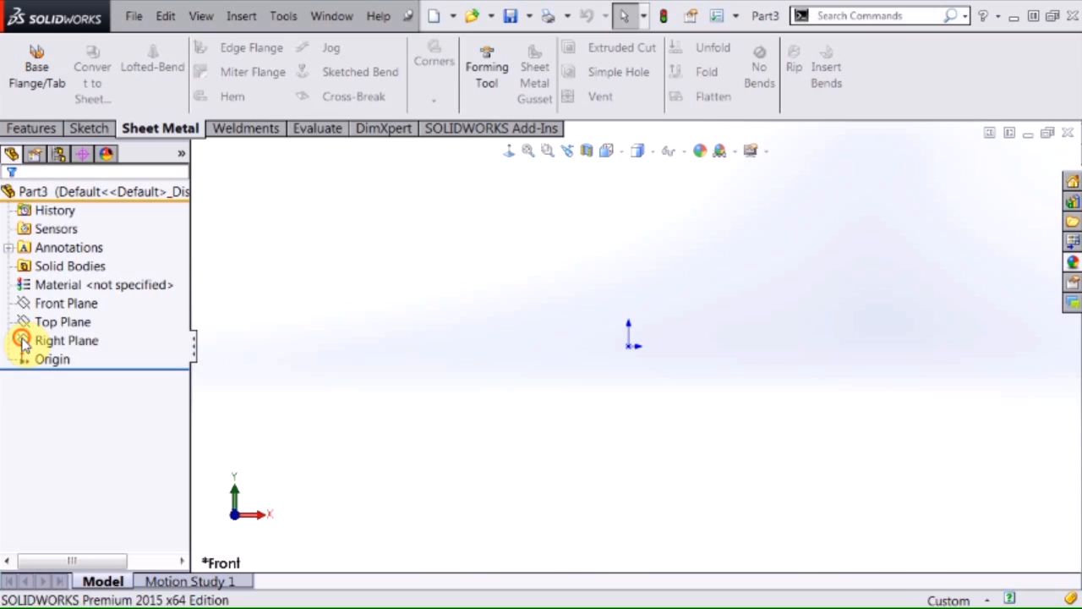
pyautogui.click(67, 340)
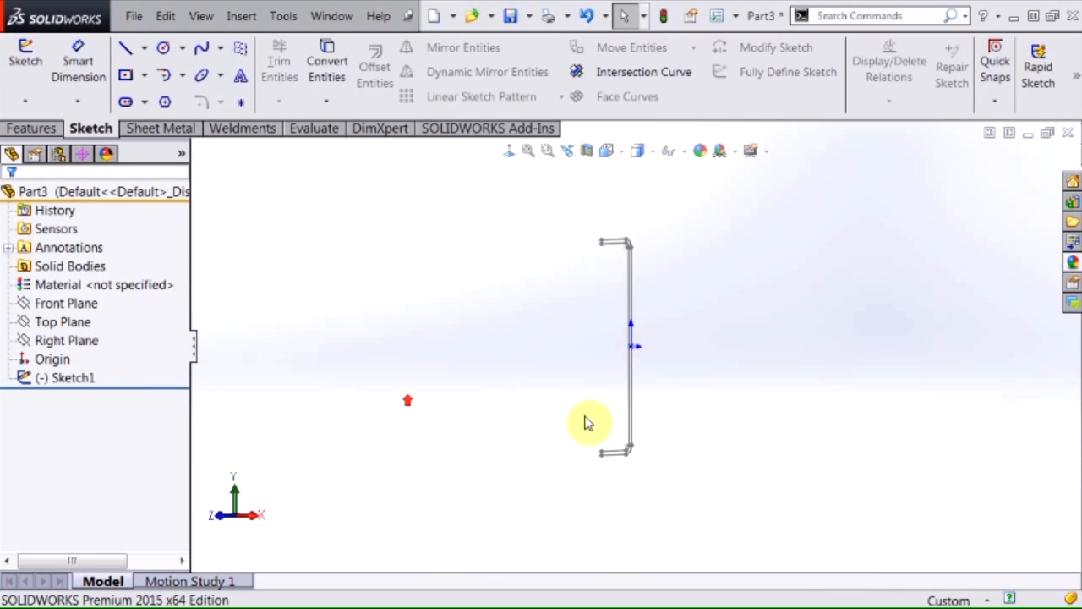
pyautogui.click(683, 151)
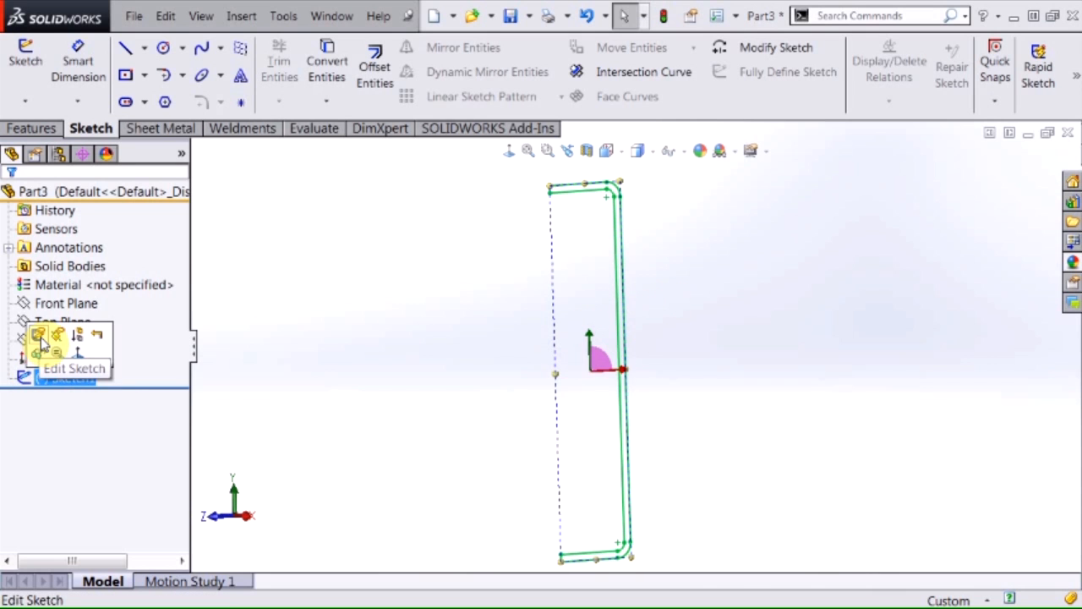
# Fully define Sketch1 automatically, adding the 3.366 heights and 1.500 width dimensions
pyautogui.click(787, 71)
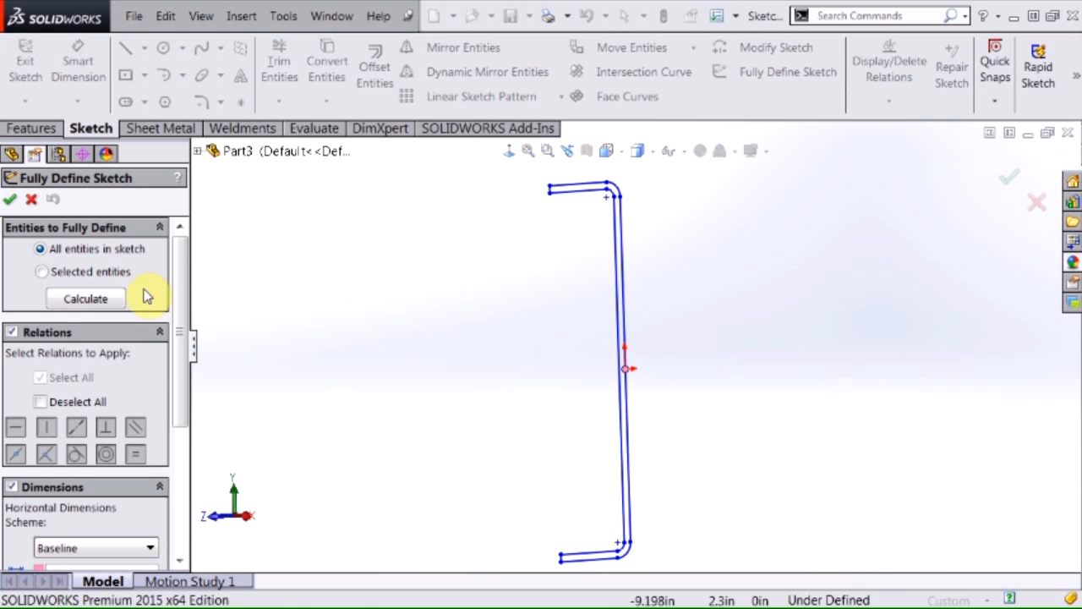
pyautogui.click(85, 297)
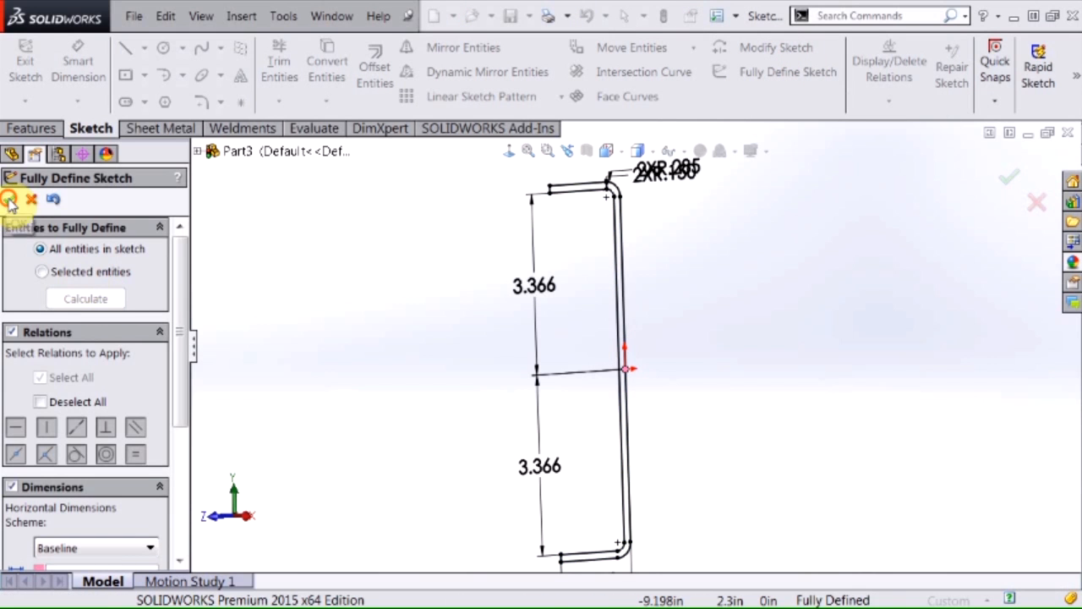
pyautogui.click(12, 200)
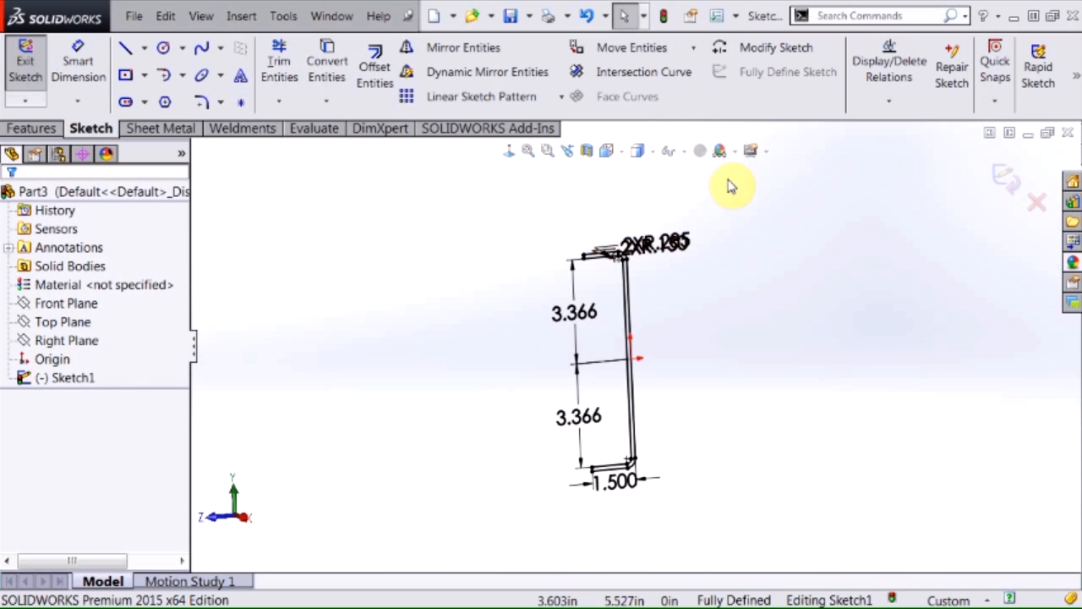
# Move the 1.500 flange-width dimension to a clearer position
pyautogui.click(660, 240)
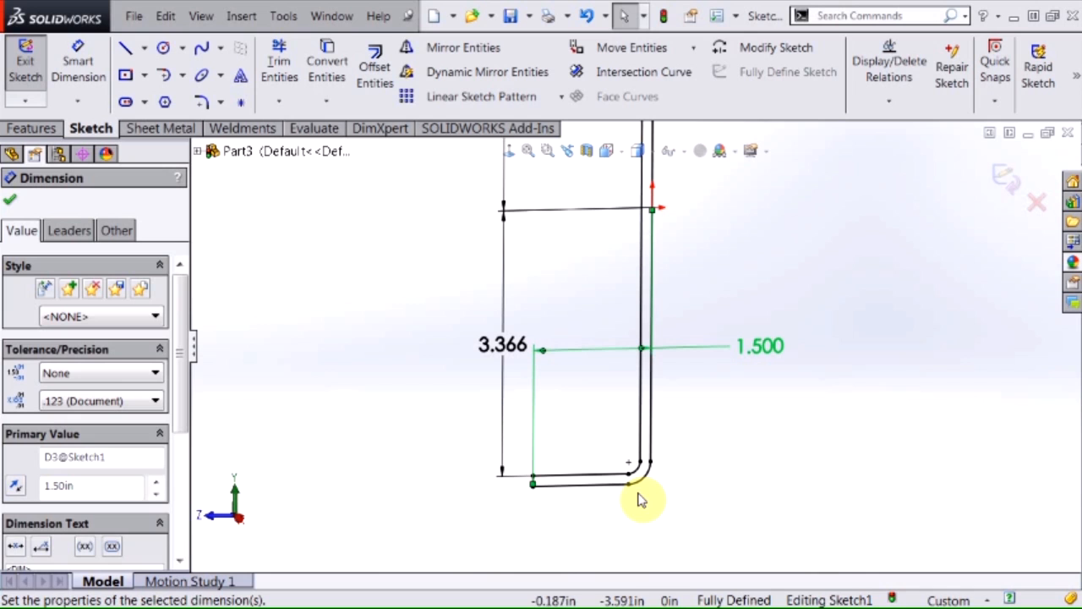
pyautogui.moveTo(663, 489)
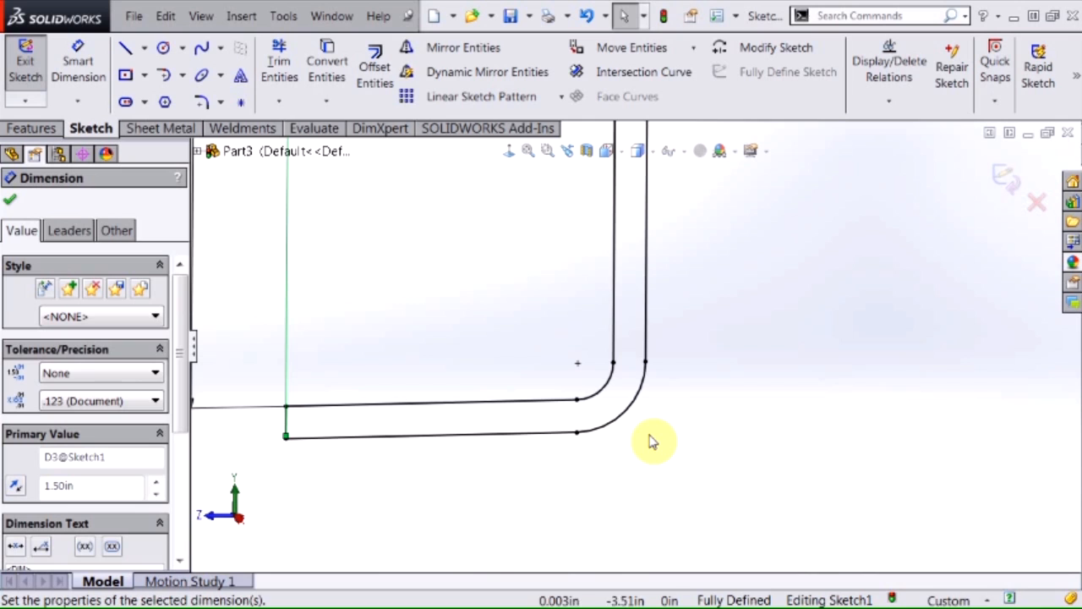
pyautogui.moveTo(646, 422)
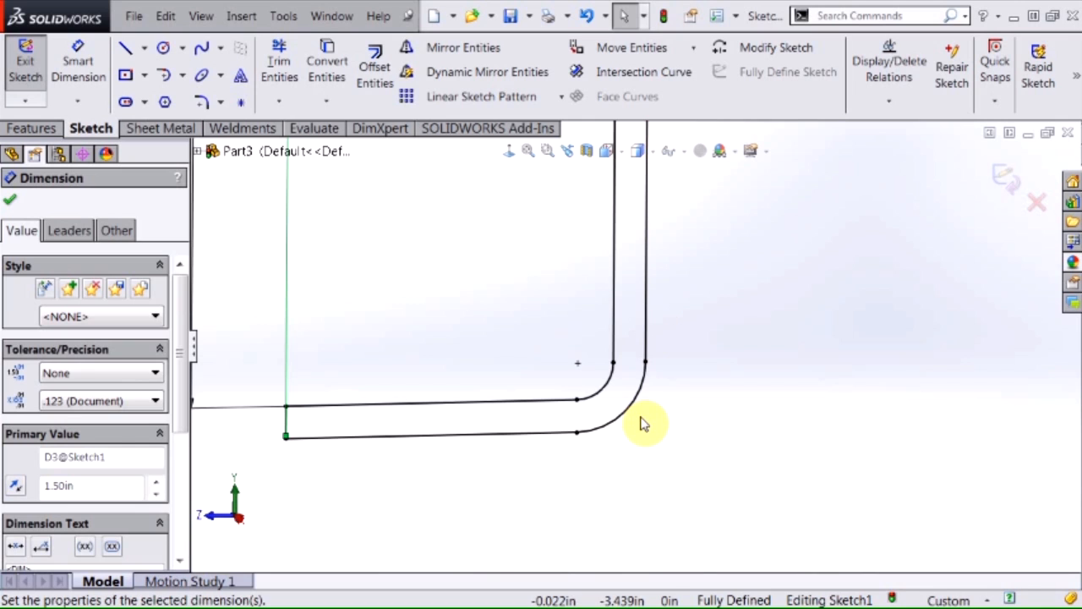
pyautogui.moveTo(652, 436)
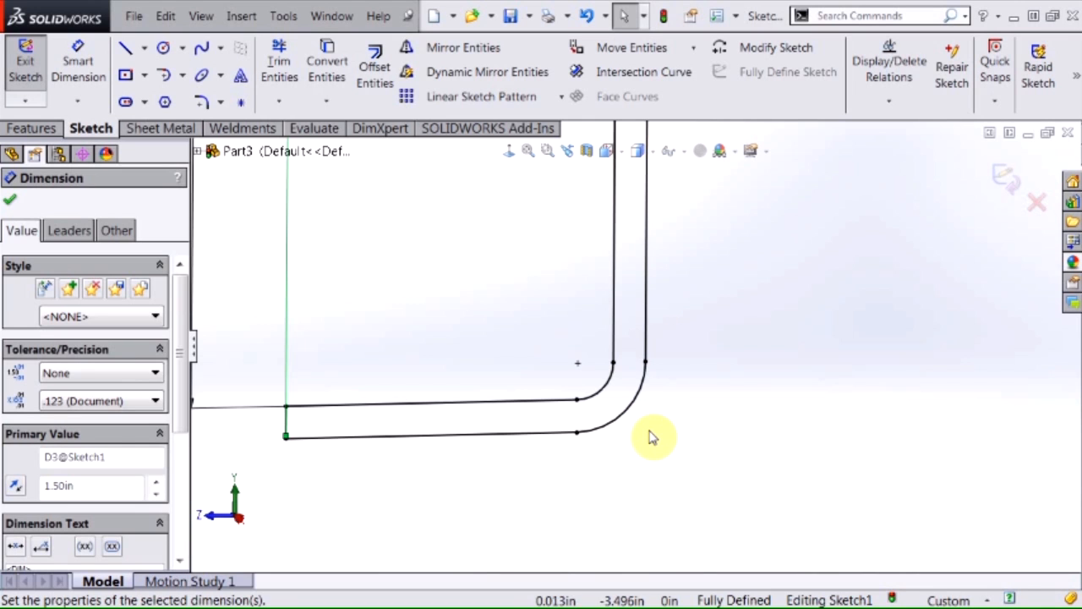
pyautogui.moveTo(690, 415)
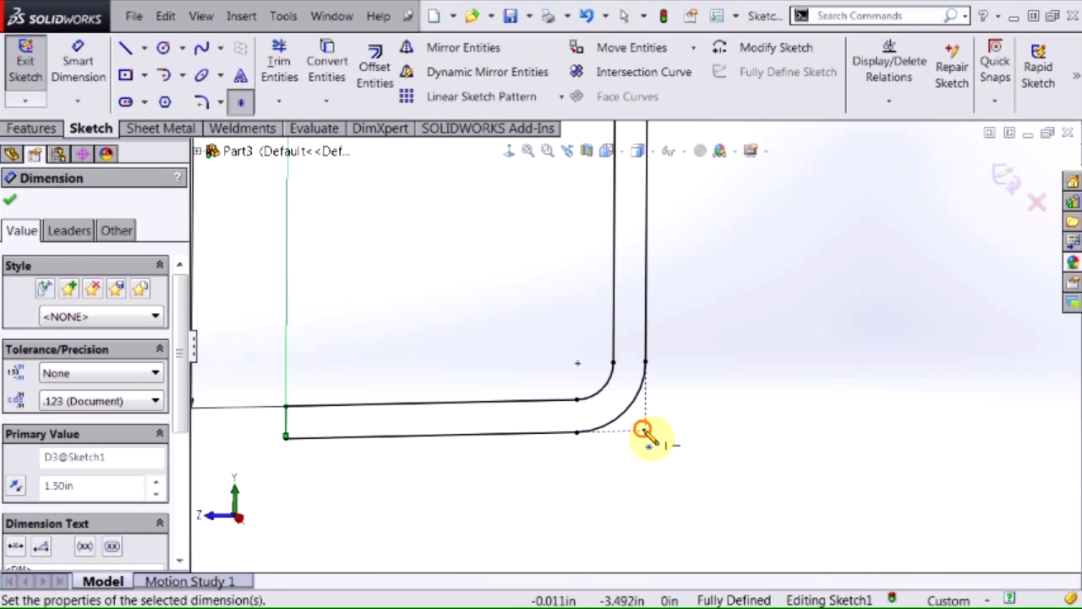
# Add a sketch point at the lower outer corner, coincident with both outer edge lines
pyautogui.click(646, 431)
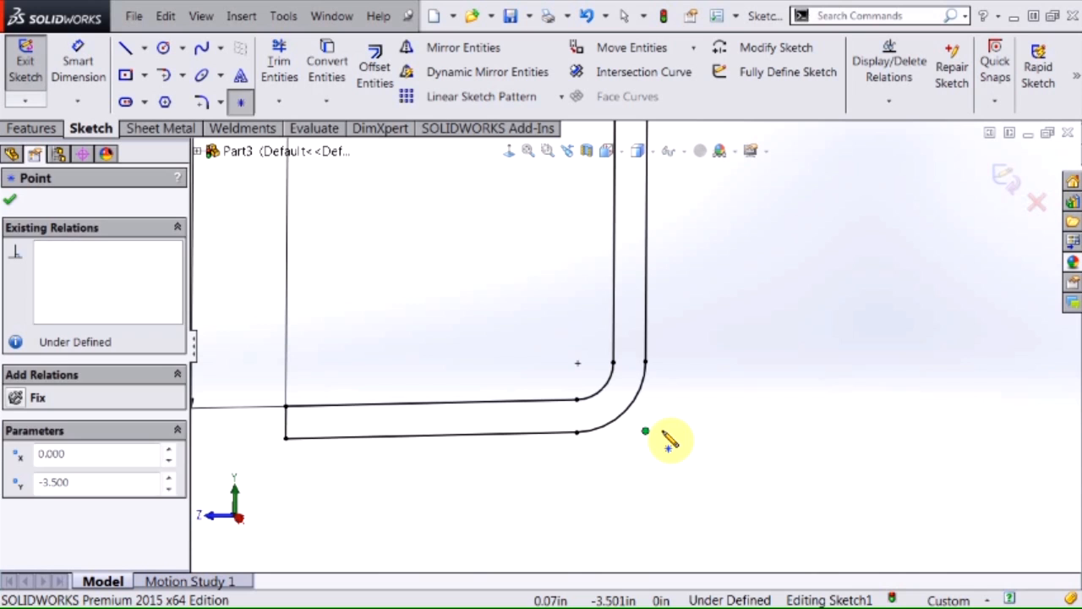
pyautogui.click(431, 433)
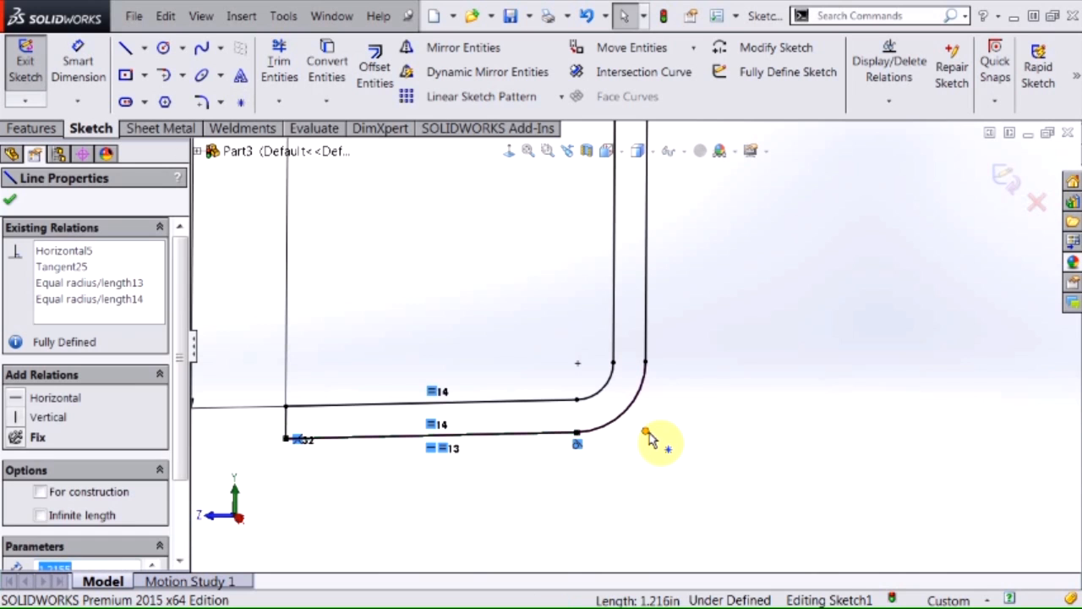
pyautogui.click(646, 431)
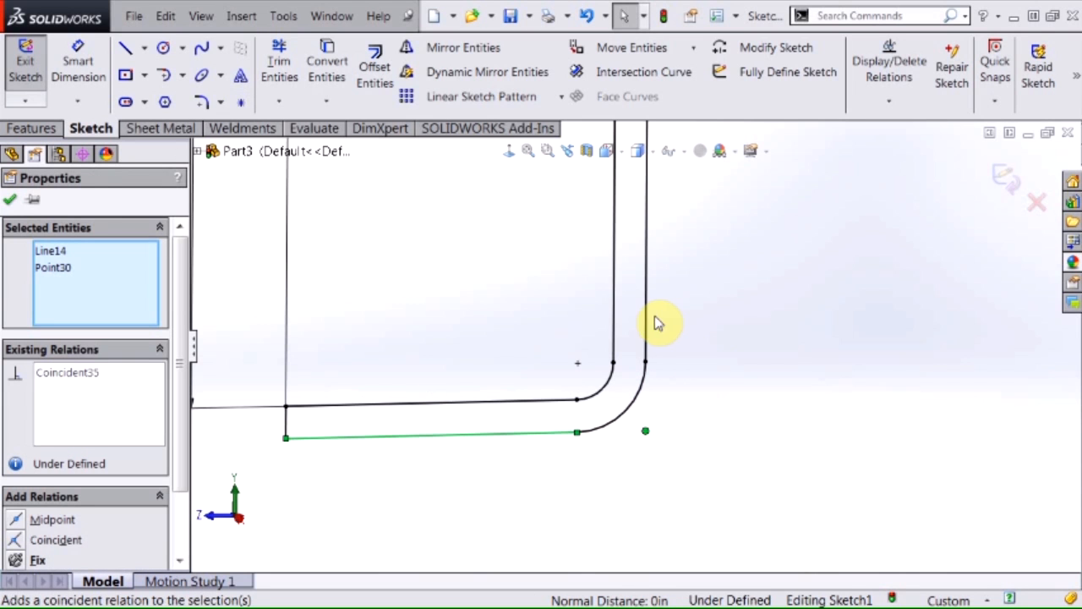
pyautogui.click(646, 431)
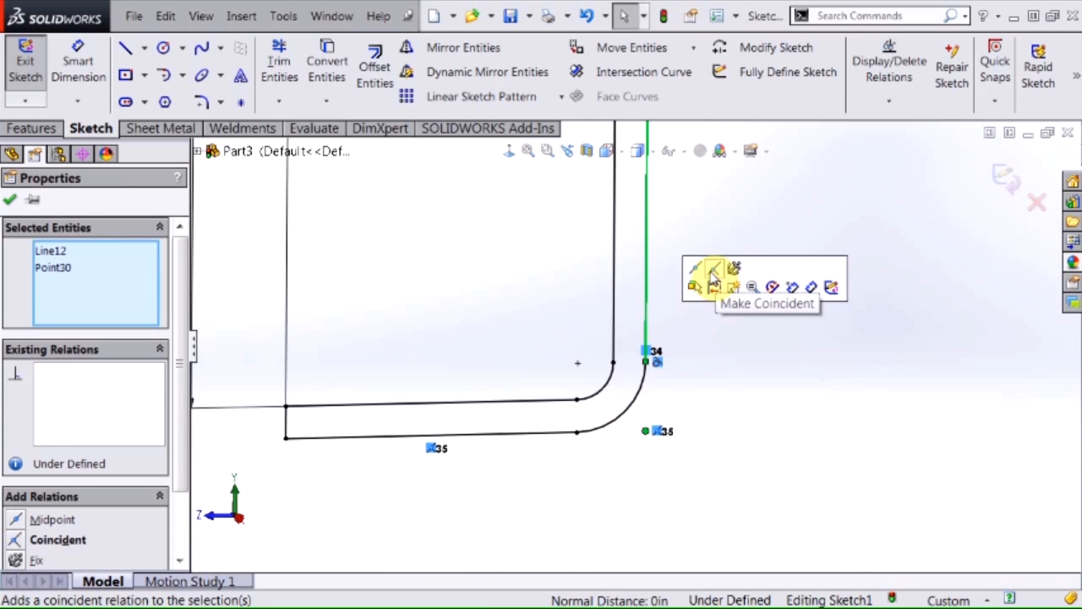
pyautogui.click(715, 271)
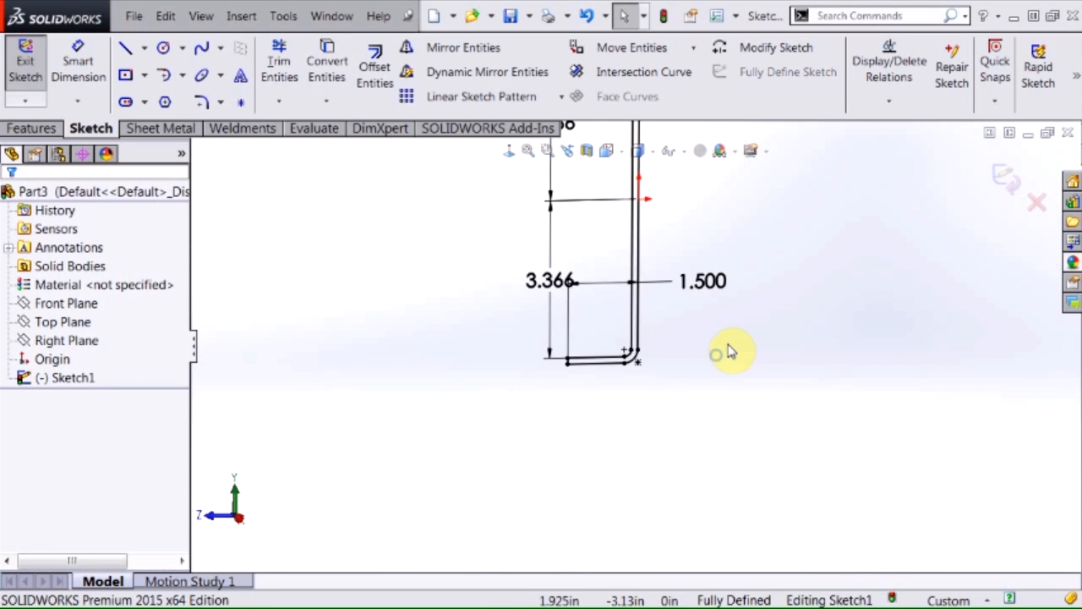
# Clear the selection and exit the fully defined profile sketch
pyautogui.click(125, 48)
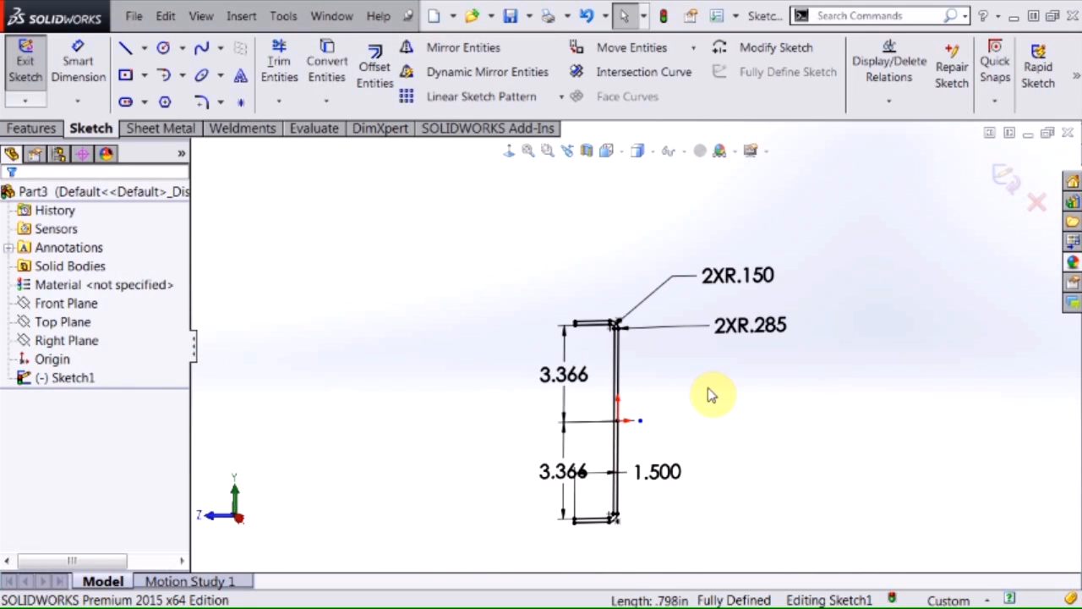
pyautogui.click(26, 59)
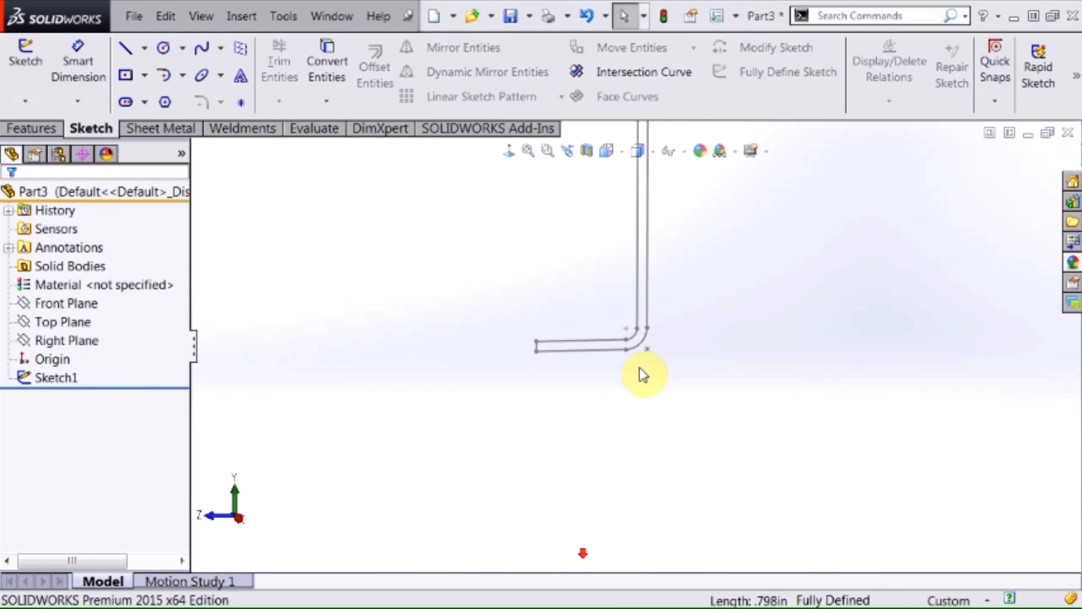
pyautogui.moveTo(692, 397)
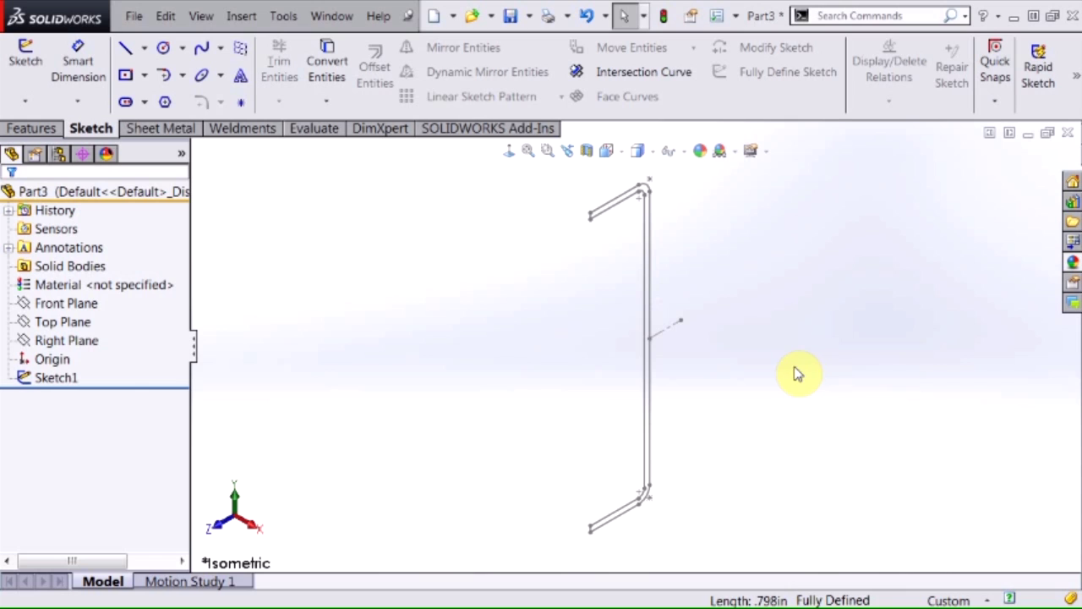
pyautogui.moveTo(490, 405)
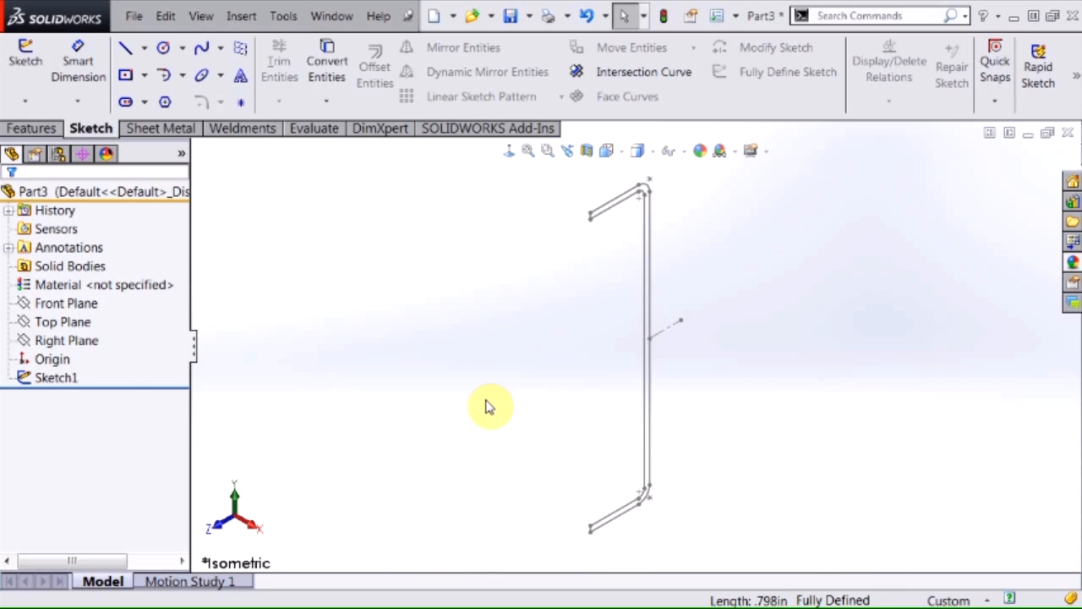
pyautogui.moveTo(456, 426)
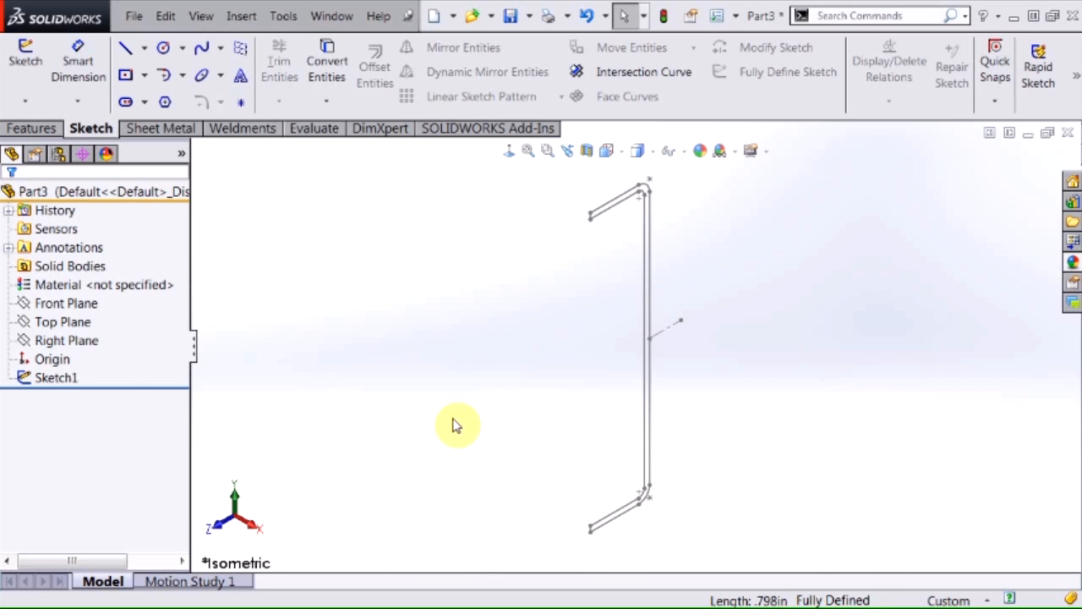
pyautogui.moveTo(21, 423)
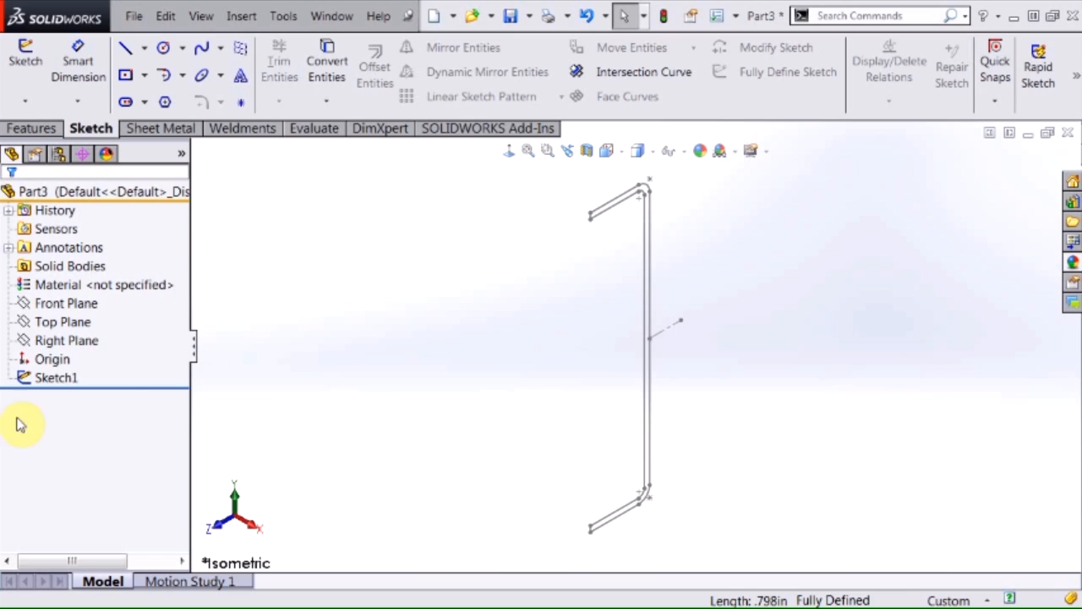
pyautogui.moveTo(111, 446)
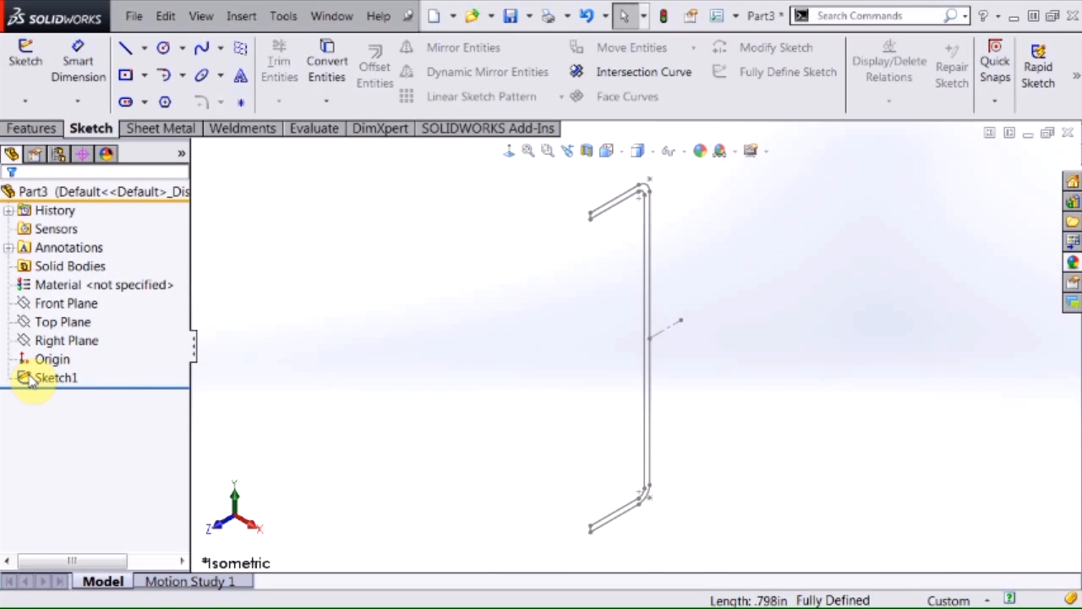
# Select Sketch1 in the feature tree and bring up the File menu for saving
pyautogui.click(57, 379)
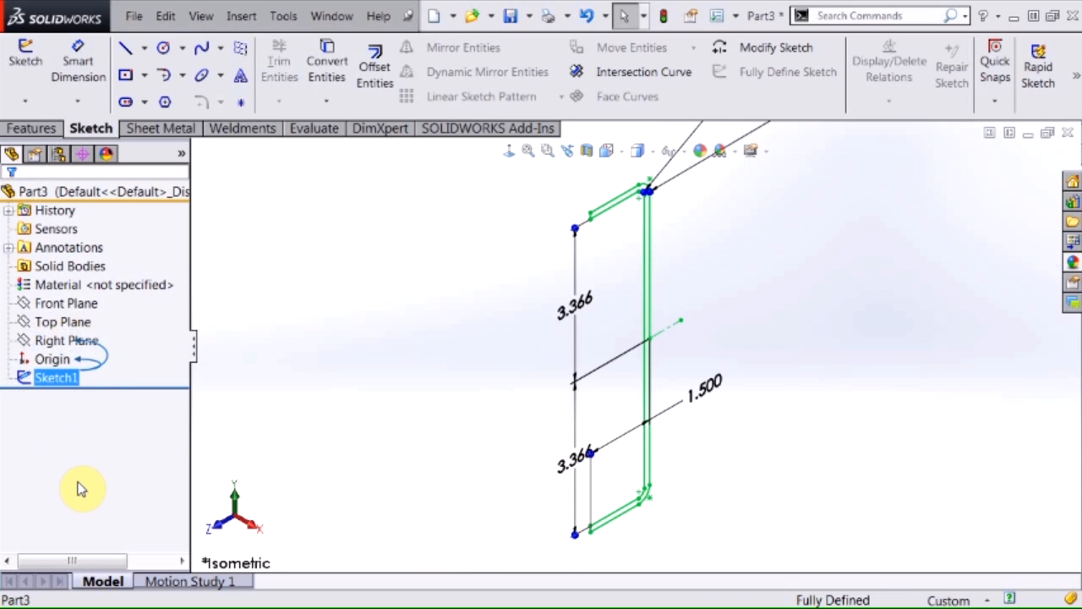
pyautogui.click(132, 17)
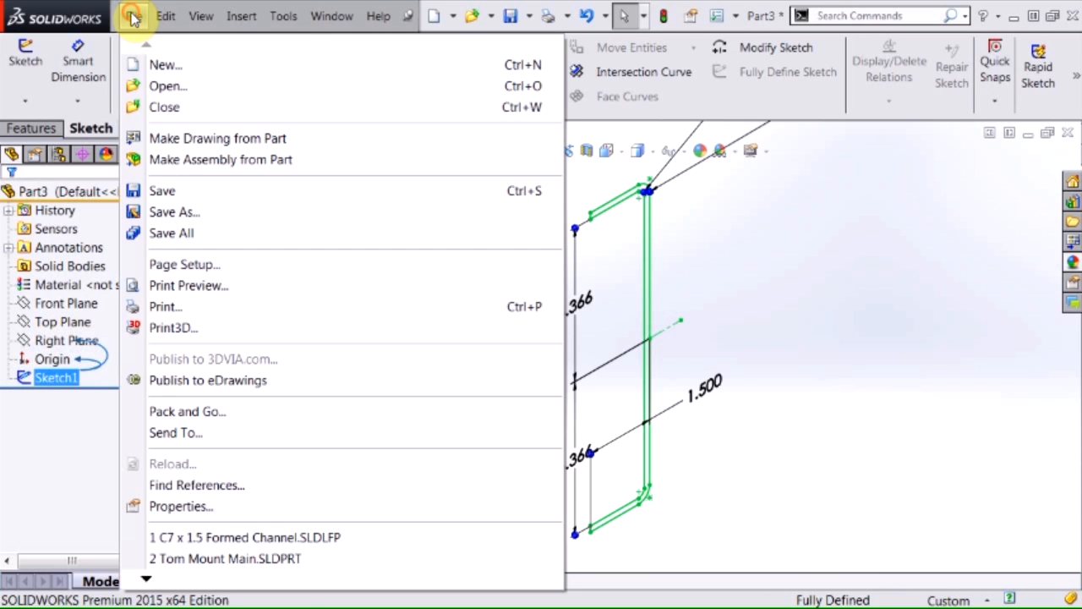
# Choose Save As type Lib Feat Part in the AI Channel (standard) weldment profiles folder
pyautogui.click(174, 211)
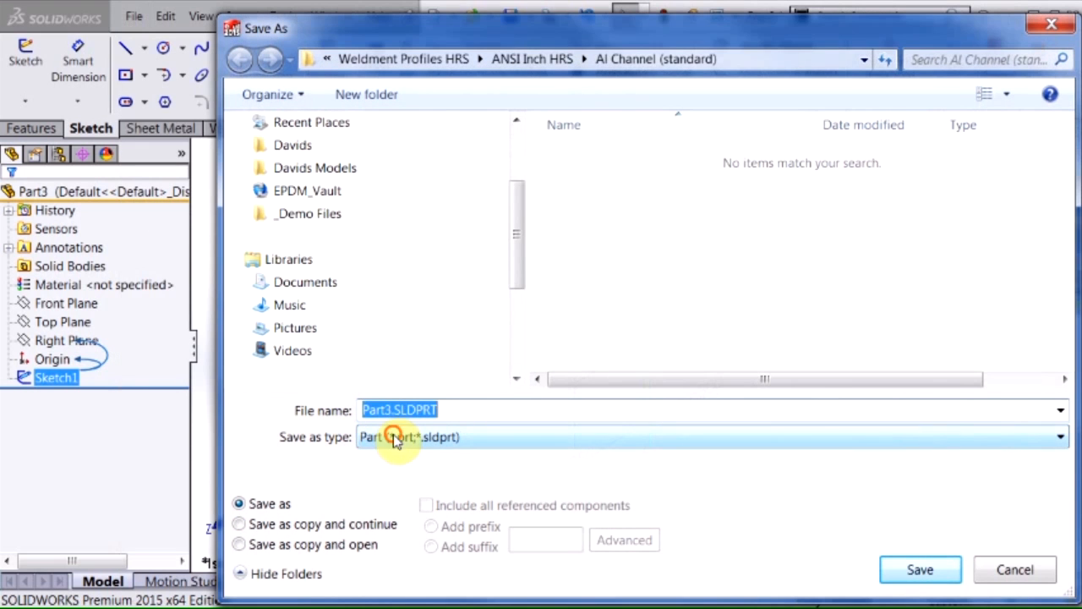
pyautogui.click(710, 436)
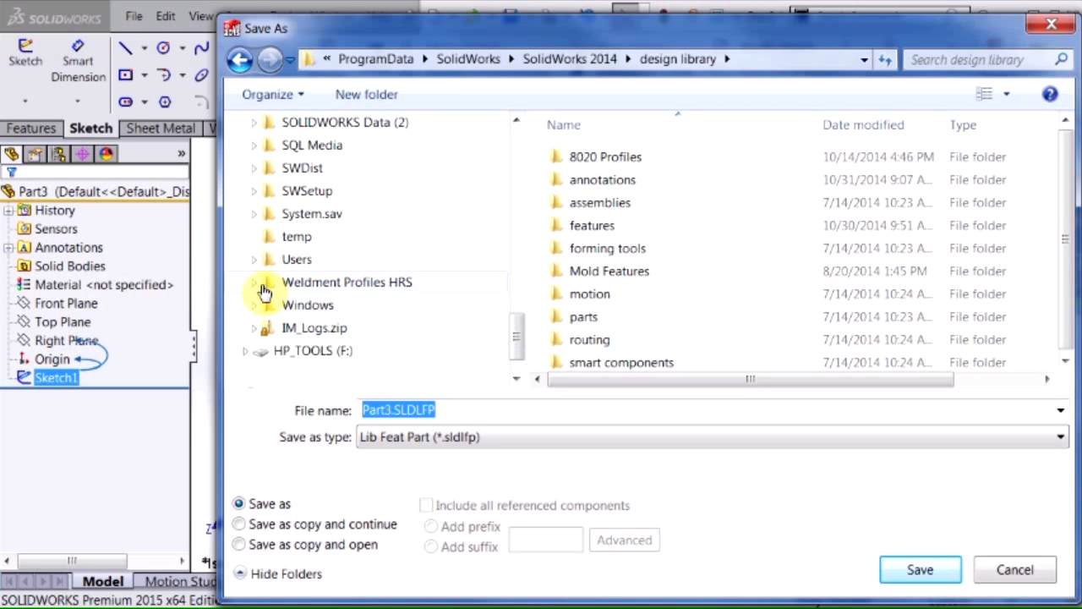
pyautogui.click(264, 281)
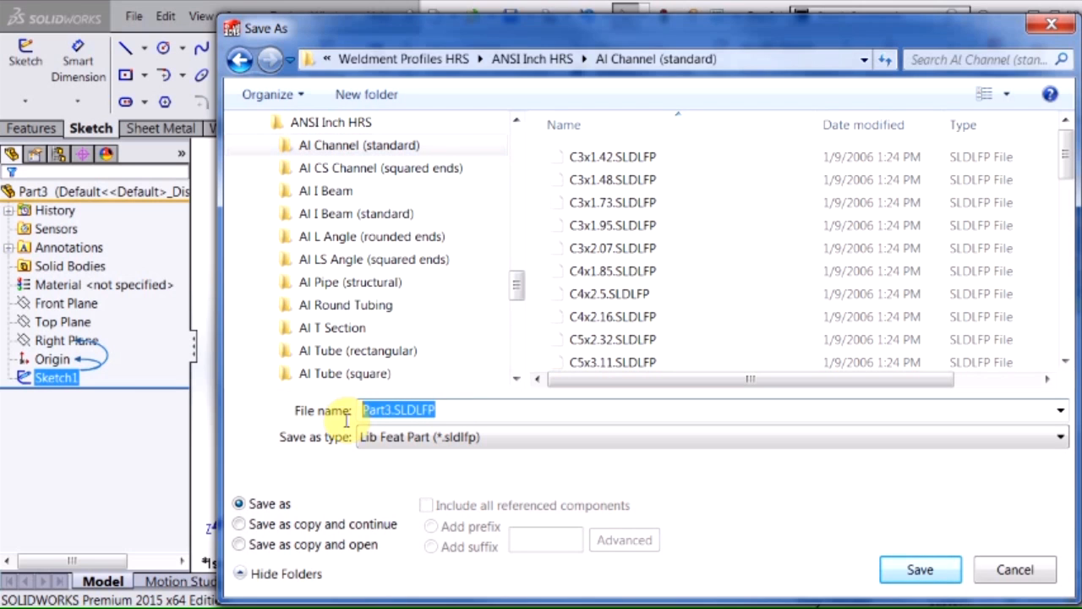
# Save as C7 x 1.5 Formed Channel, replacing the existing file
pyautogui.write('C')
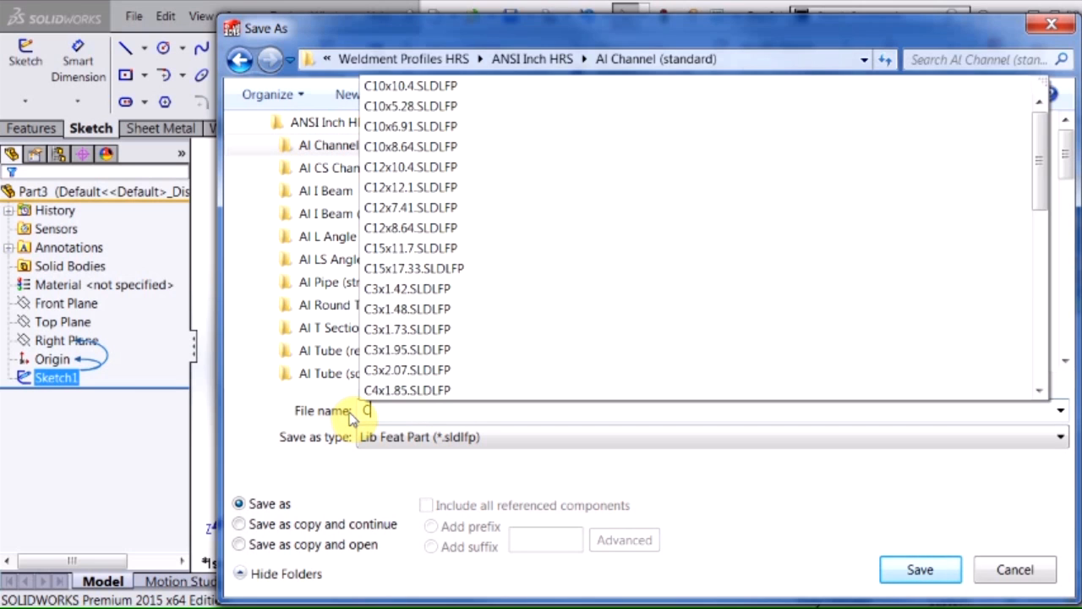
pyautogui.write('7')
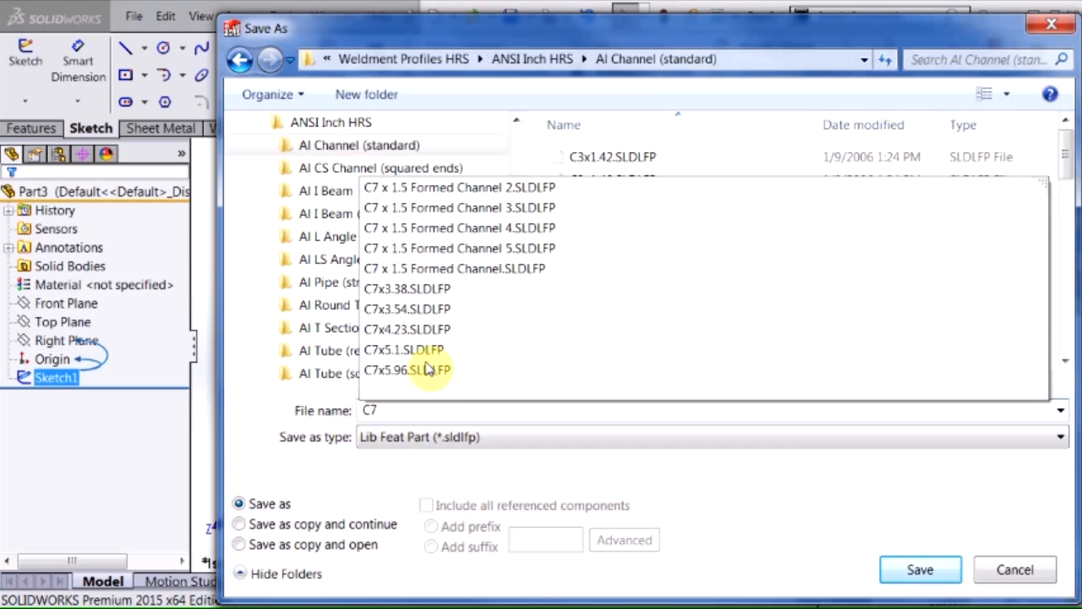
pyautogui.click(456, 267)
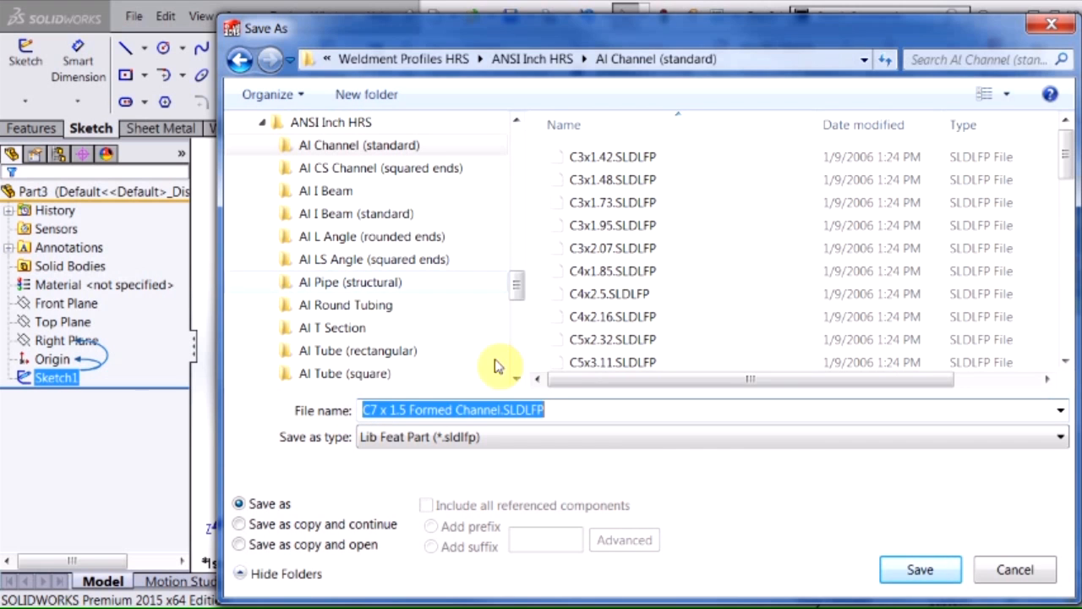
pyautogui.click(920, 568)
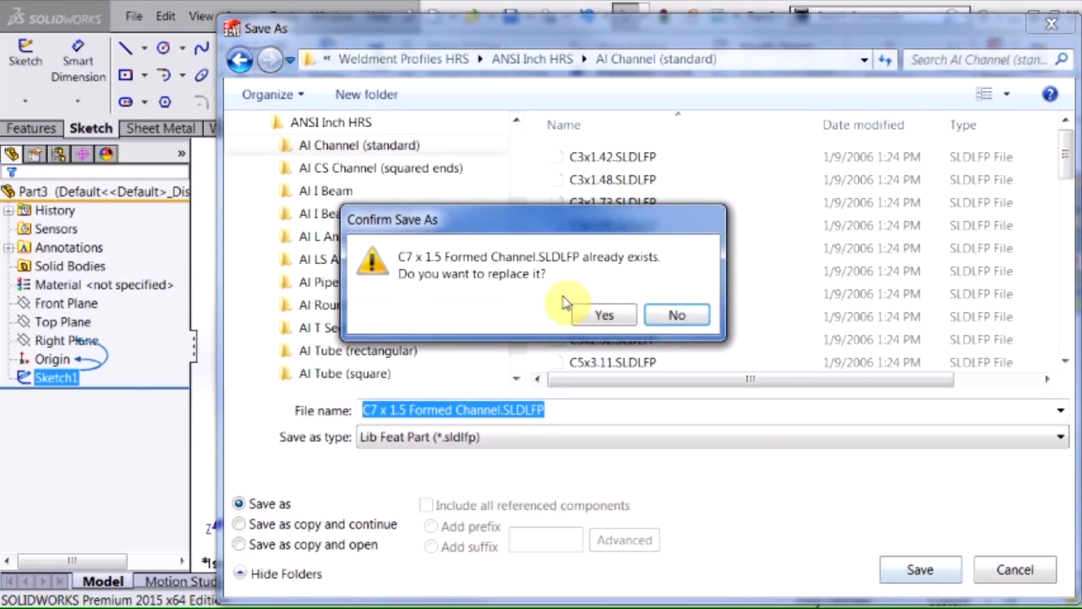
pyautogui.click(602, 314)
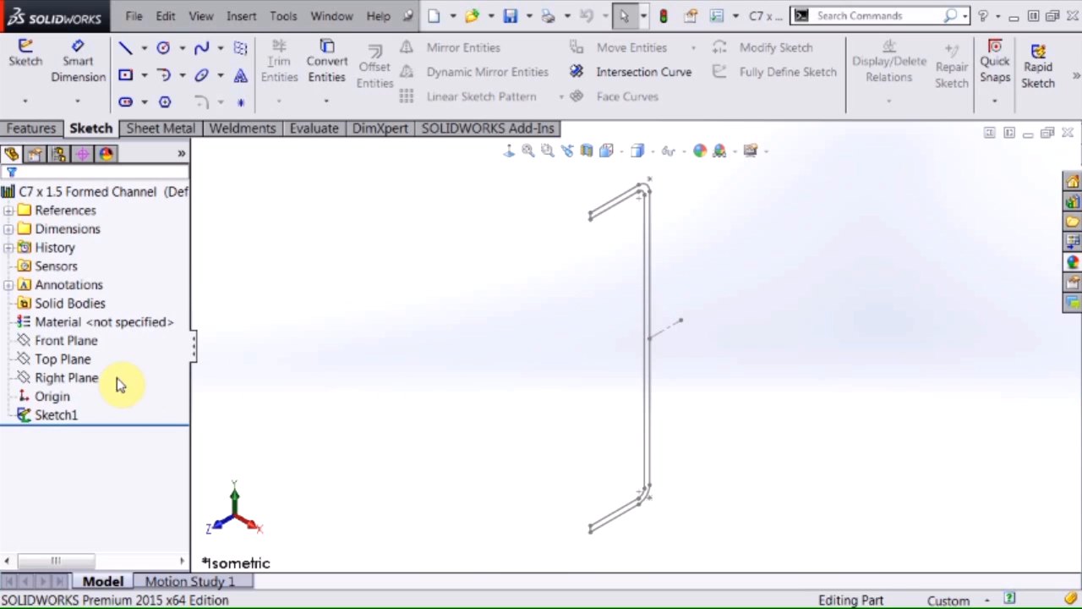
pyautogui.moveTo(54, 440)
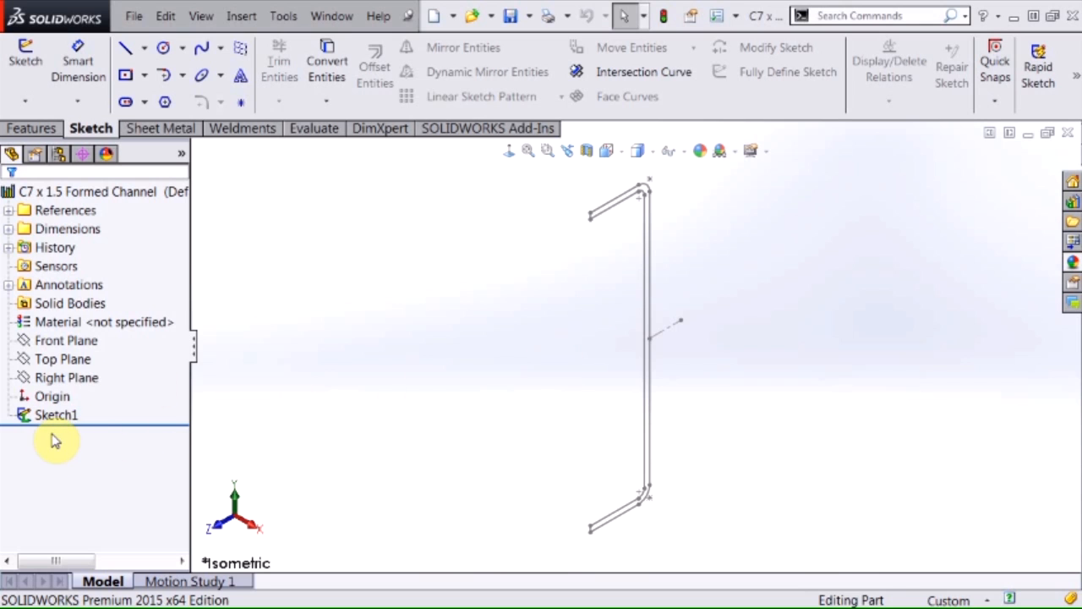